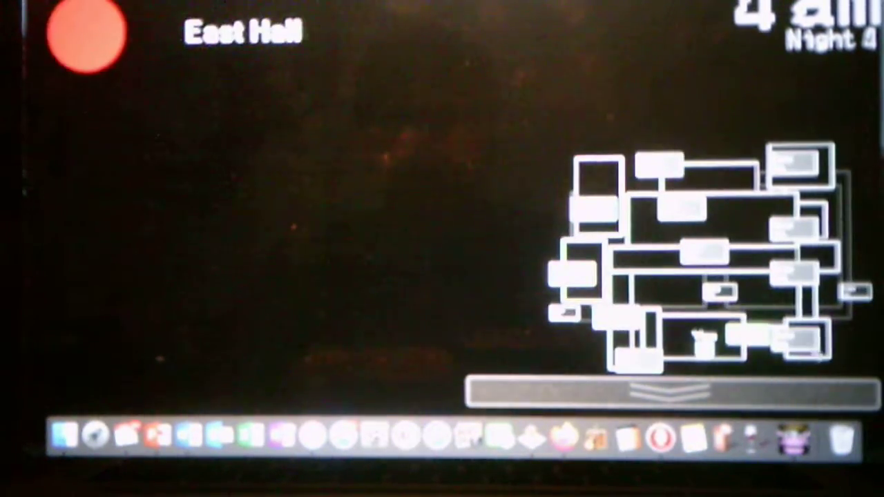
Lower the camera monitor and return to the office view at 4 AM with 55% power
left_click(656, 393)
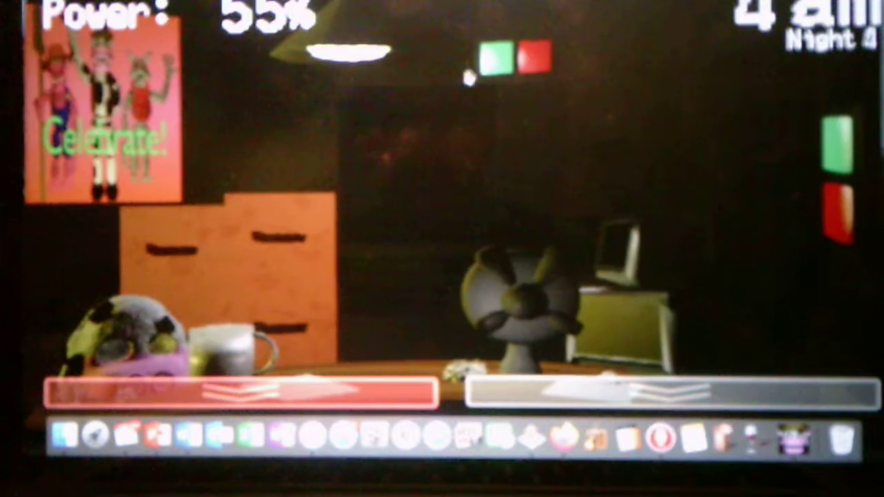